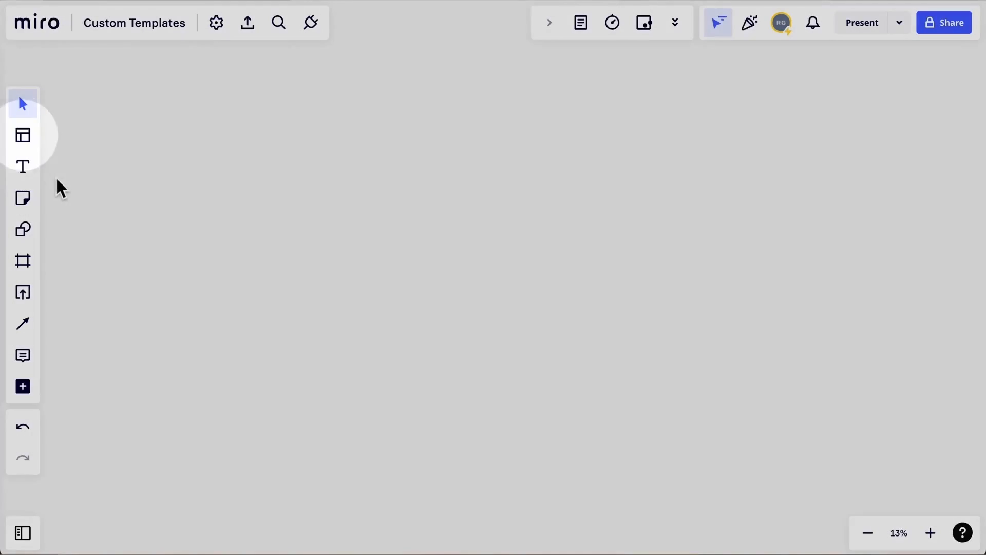
Insert a blank Product Roadmap, then add the 2x2 Prioritization Matrix found via 'Priority Matrix 2x2'
left_click(22, 135)
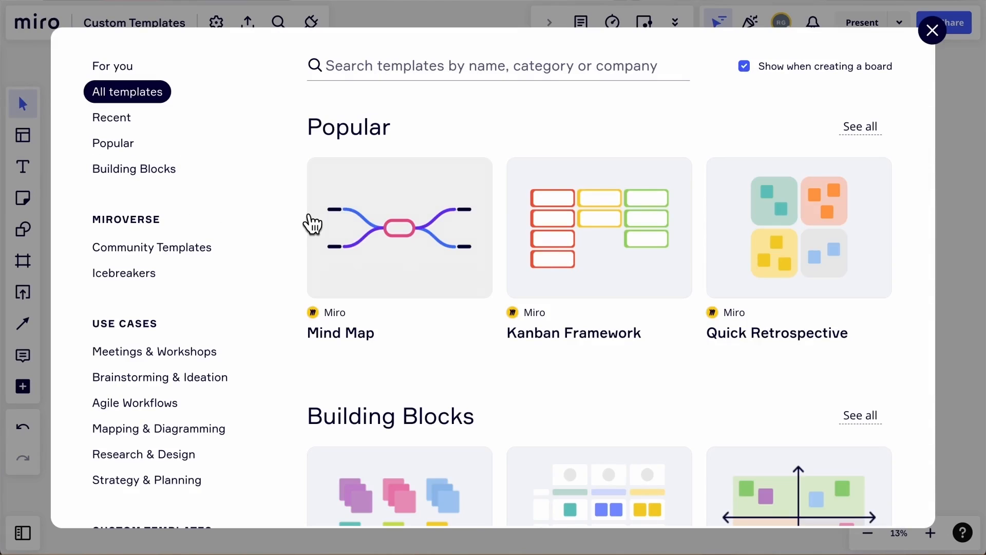
scroll("down", 3)
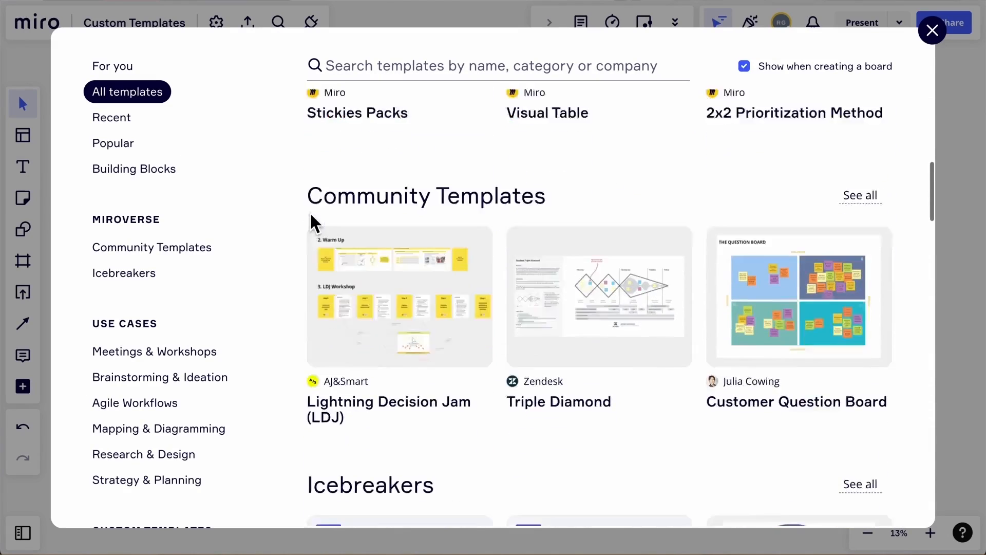
scroll("down", 3)
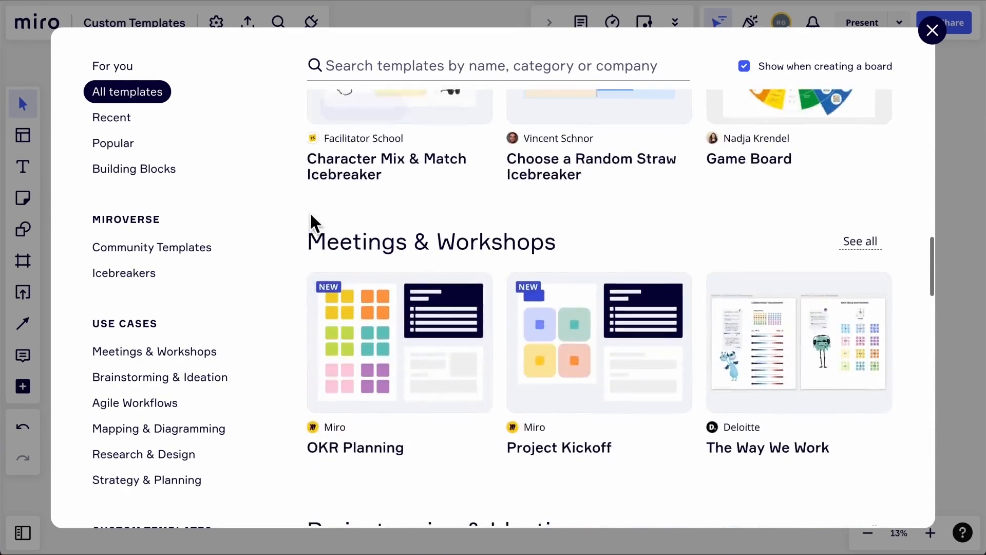
scroll("down", 3)
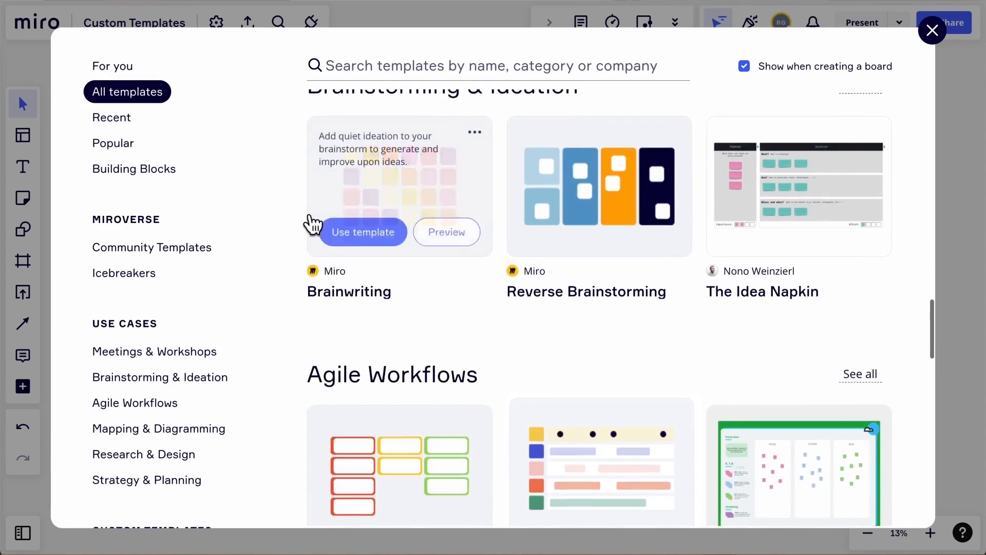
scroll("down", 3)
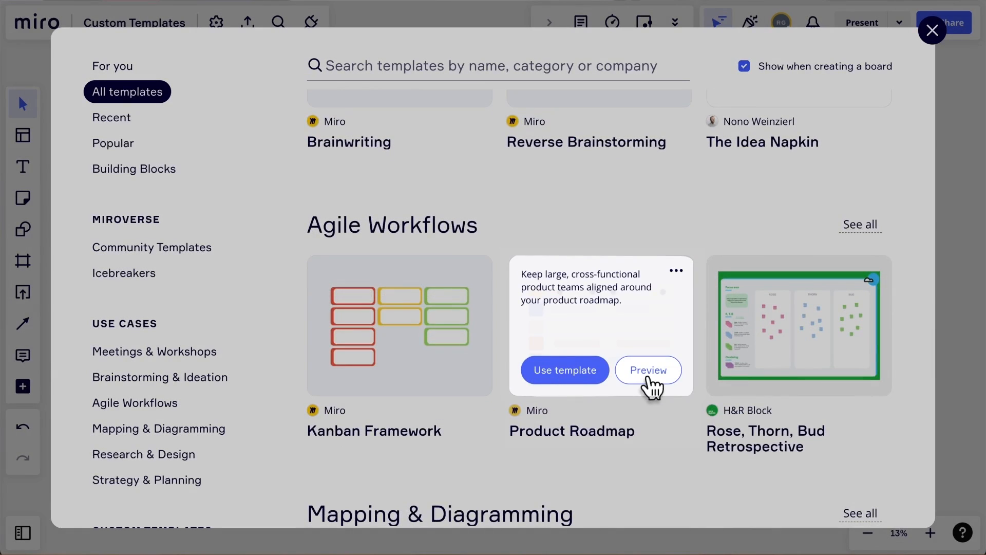
left_click(648, 369)
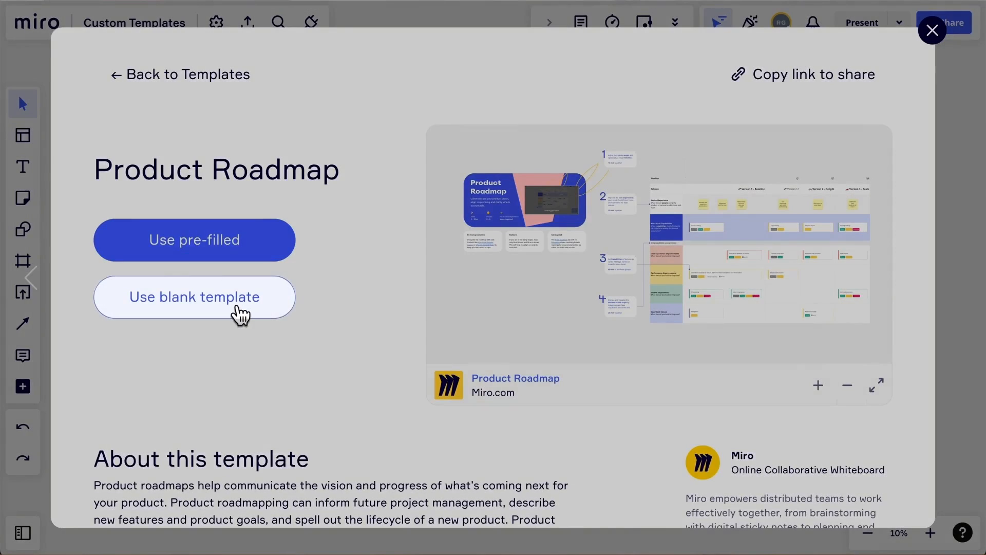
left_click(187, 74)
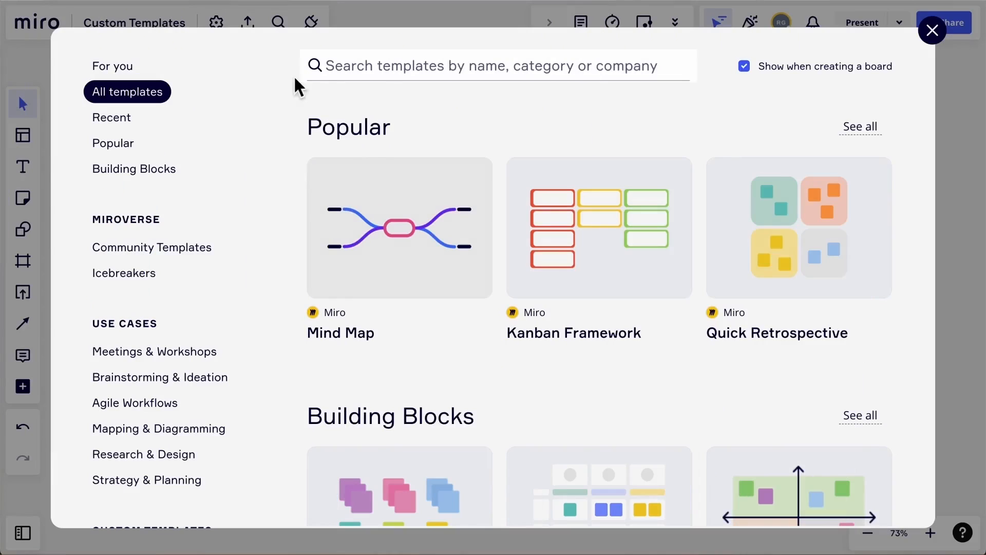
type("Priority Matrix 2x2")
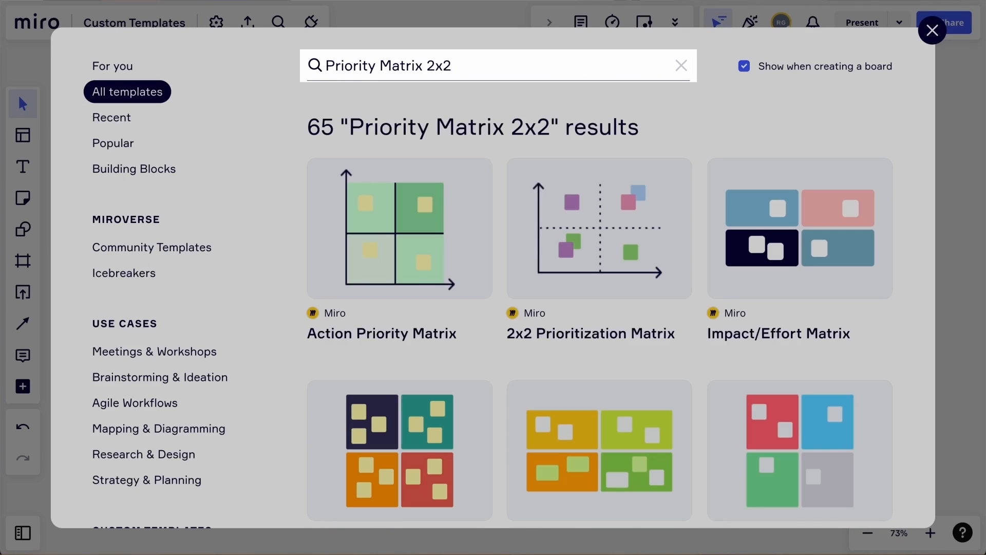
mouse_move(598, 227)
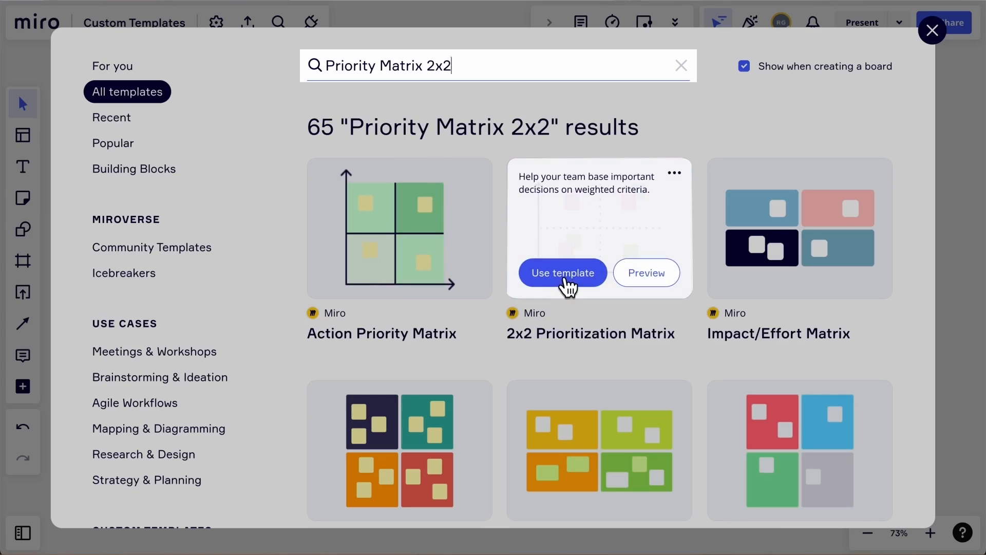
left_click(562, 273)
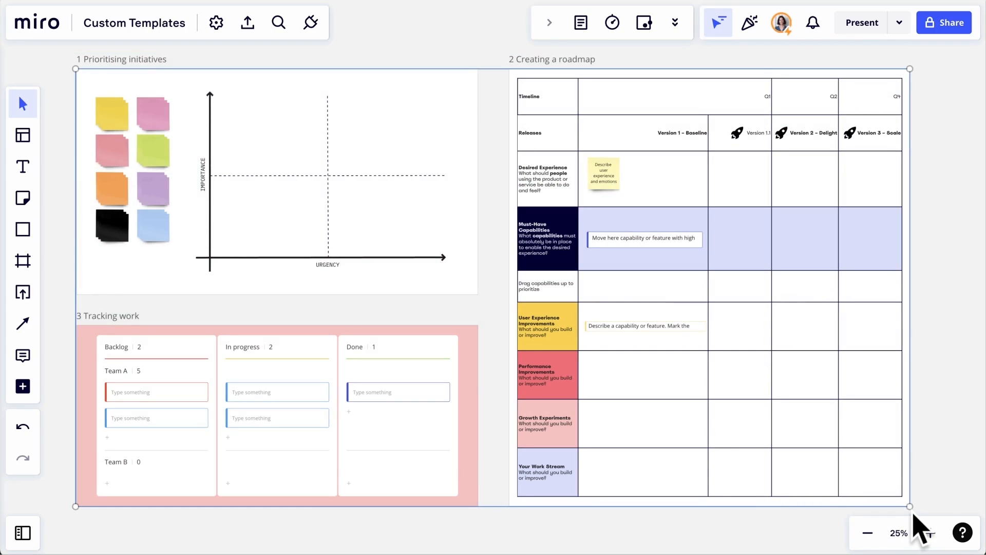
mouse_move(721, 346)
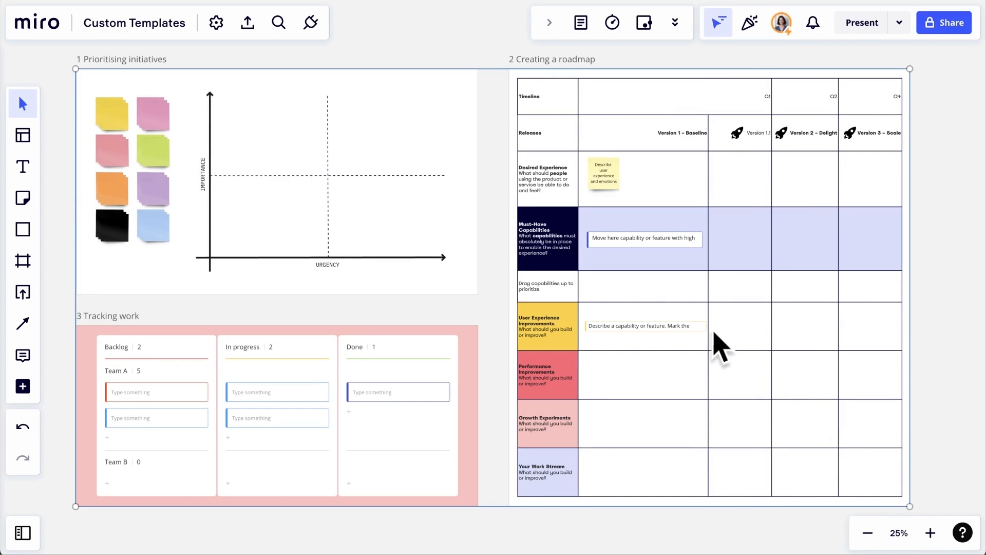
Name the selection's template 'Initiative Template' with a prioritizing, roadmapping and tracking description
right_click(723, 346)
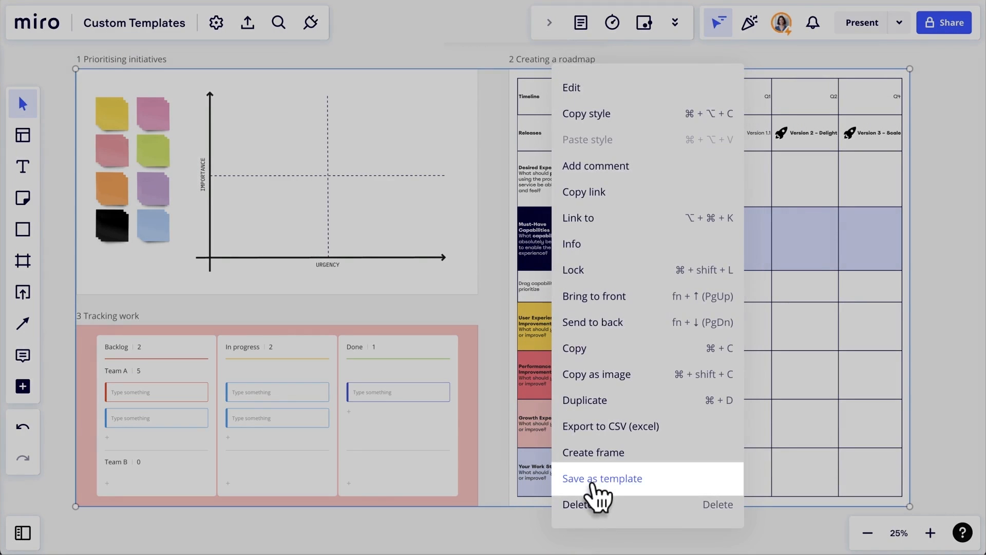
left_click(602, 478)
type("Manage in")
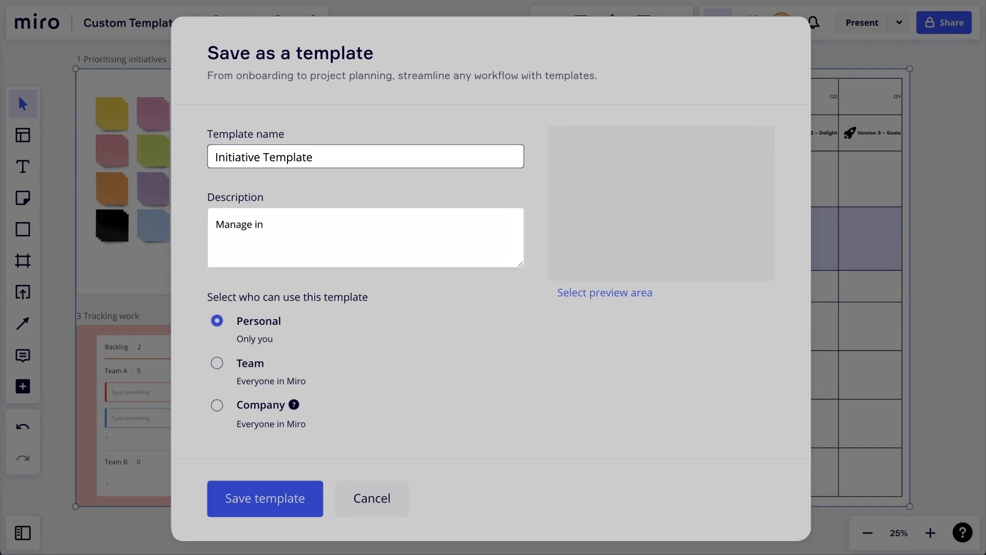
type("itiatives by prioritizing them, creating a roadmap, and tracking progress.")
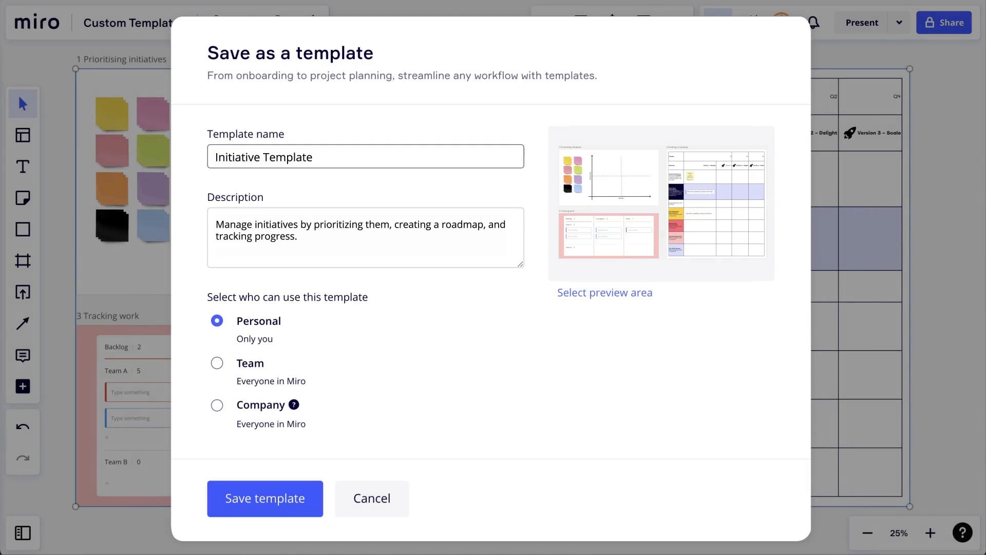
Save Initiative Template and check the Company custom templates in the library
left_click(264, 498)
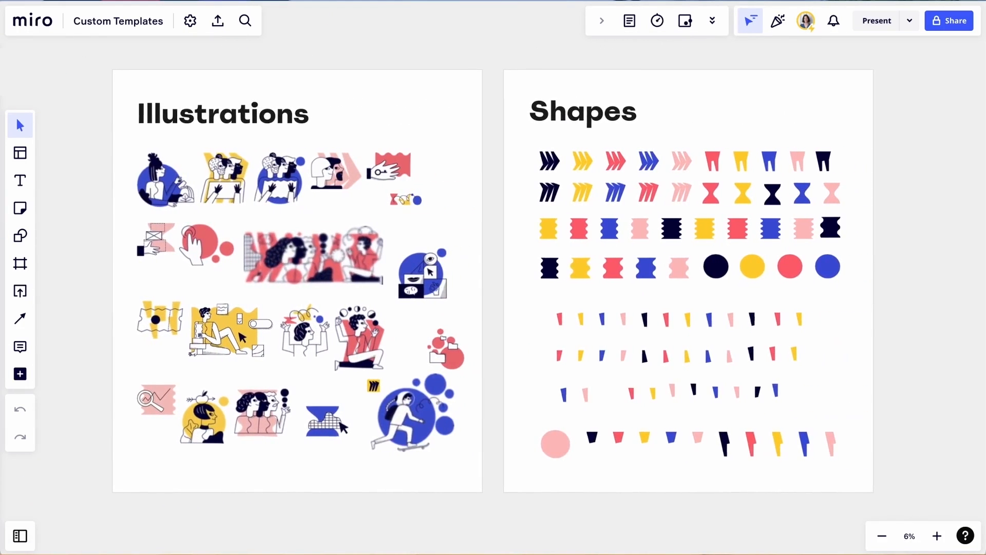
left_click(19, 153)
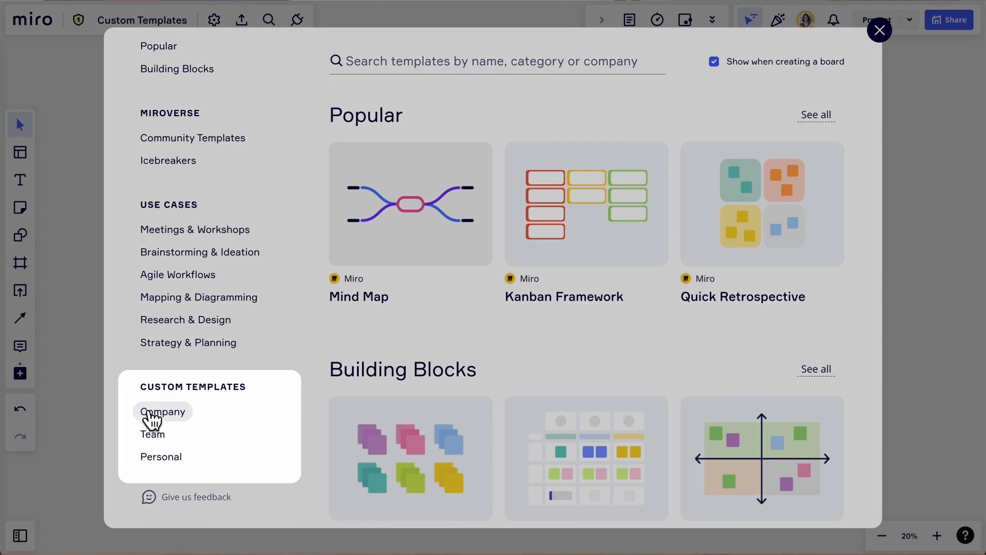
left_click(880, 30)
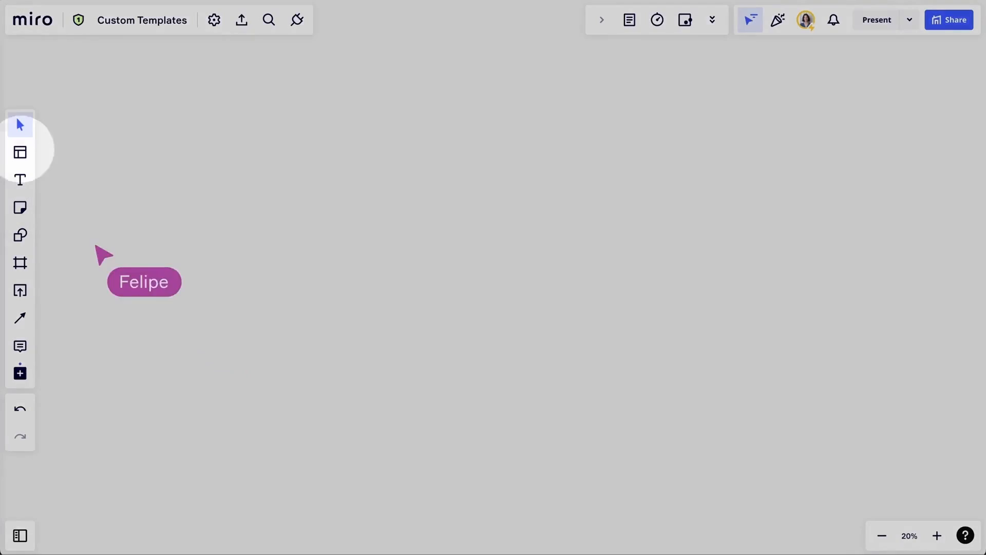
Search the template library for 'Initiative' and open Initiative Template's ••• actions menu
left_click(19, 152)
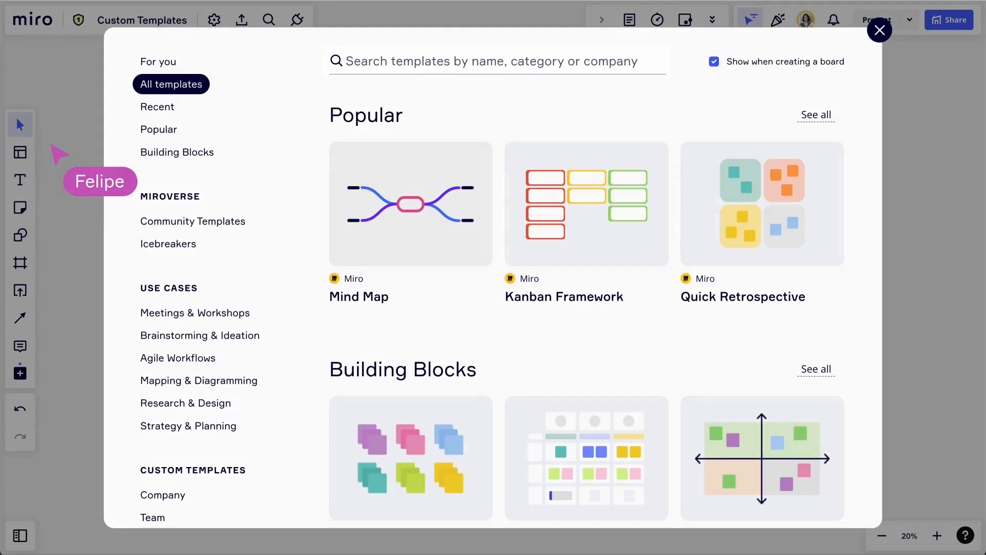
type("Initiative")
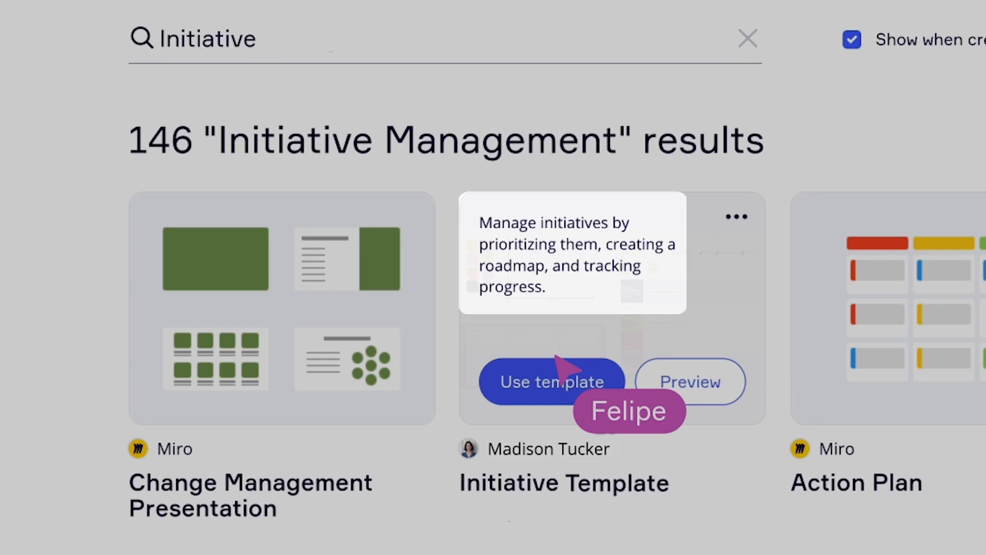
left_click(736, 216)
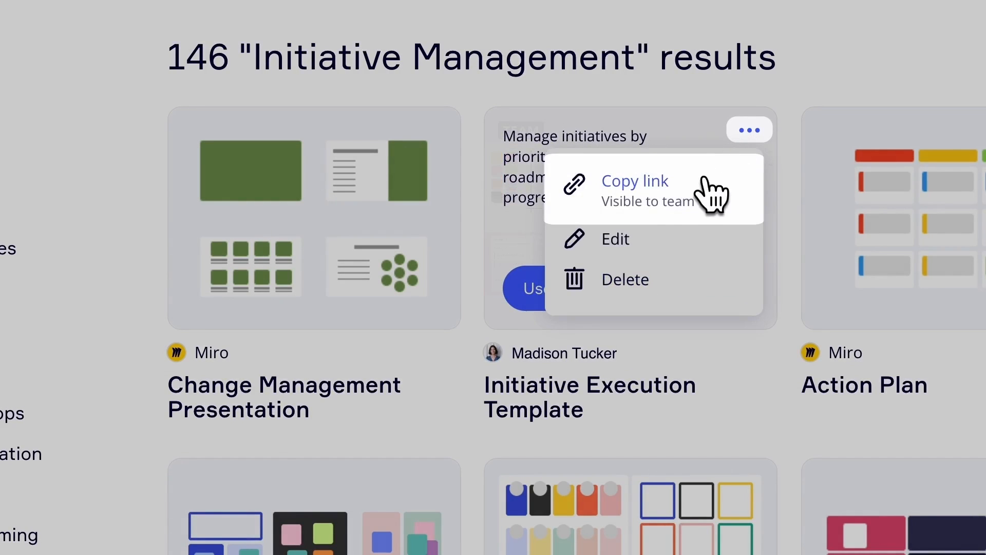